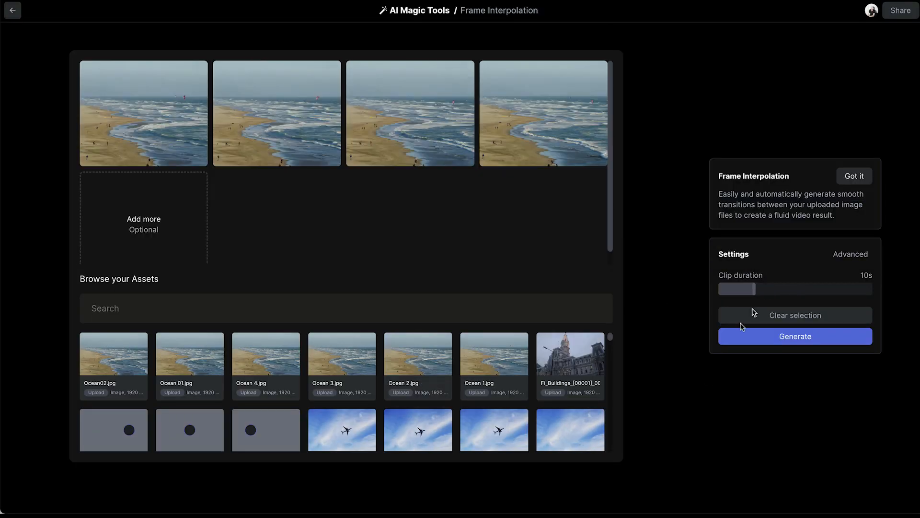
Step: Generate an 8-second interpolated video from the four ocean beach photos
{"action": "left_click", "coordinate": [794, 335]}
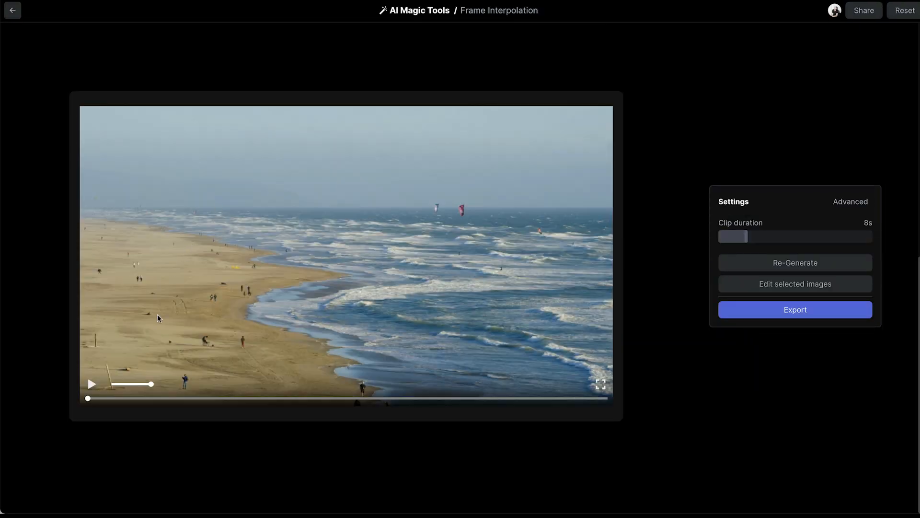
Step: Reset, pick a new photo set with the jumping person, and generate its video
{"action": "left_click", "coordinate": [92, 383]}
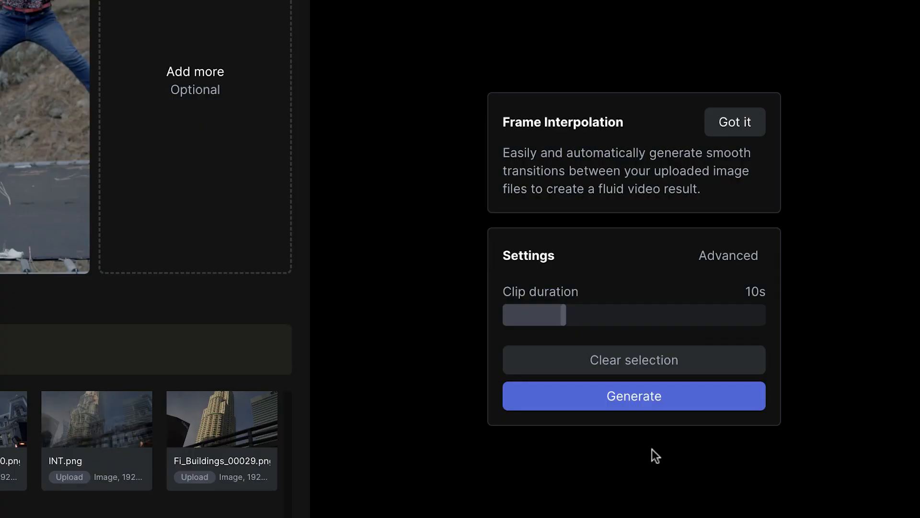
{"action": "left_click", "coordinate": [633, 396]}
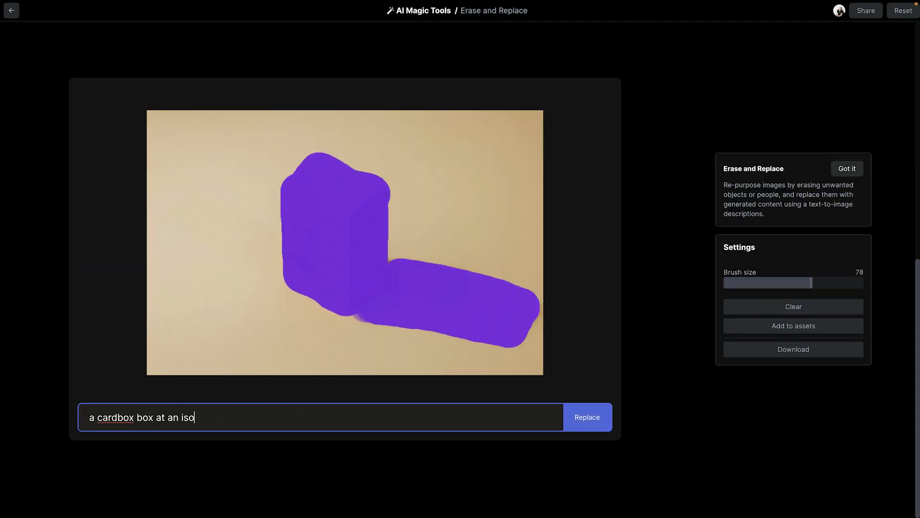
Step: Replace the masked area of the beige photo with a generated cardboard box
{"action": "left_click", "coordinate": [586, 417]}
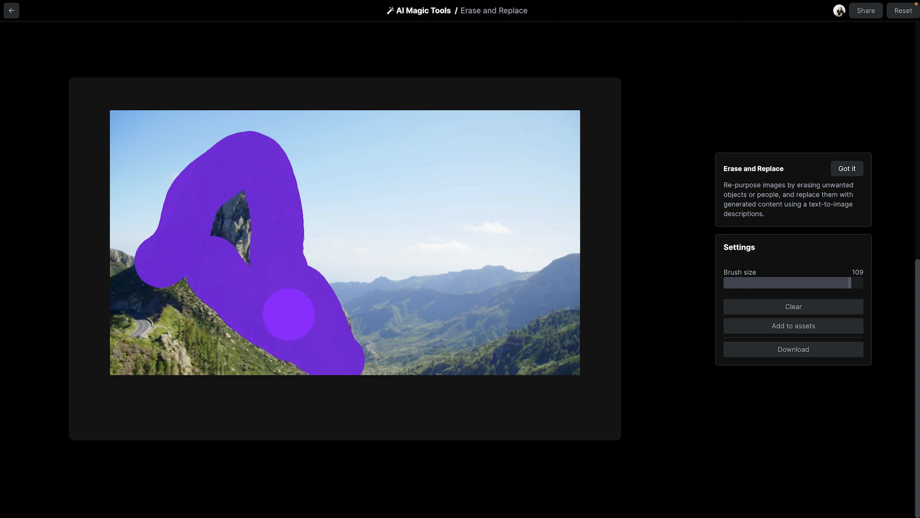
Step: Replace the masked rock spire using the prompt 'A large mountain rock boulder at the edge of a cliff with mountains in the distance'
{"action": "type", "text": "A large mountain rock boulder at the edge of a cliff with mountains in the distance"}
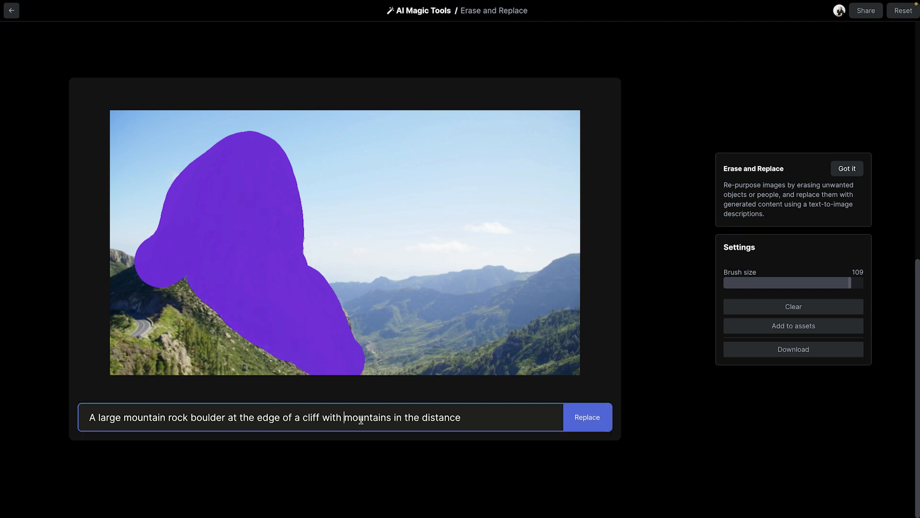
{"action": "left_click", "coordinate": [586, 417]}
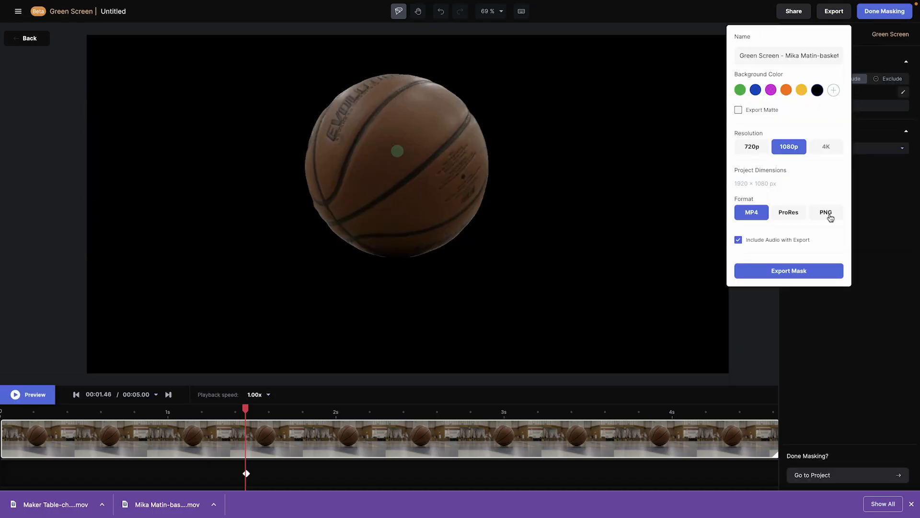
Step: Export the basketball mask as PNG, then Green Screen the plane out of its sky for layering over the clouds
{"action": "left_click", "coordinate": [883, 11]}
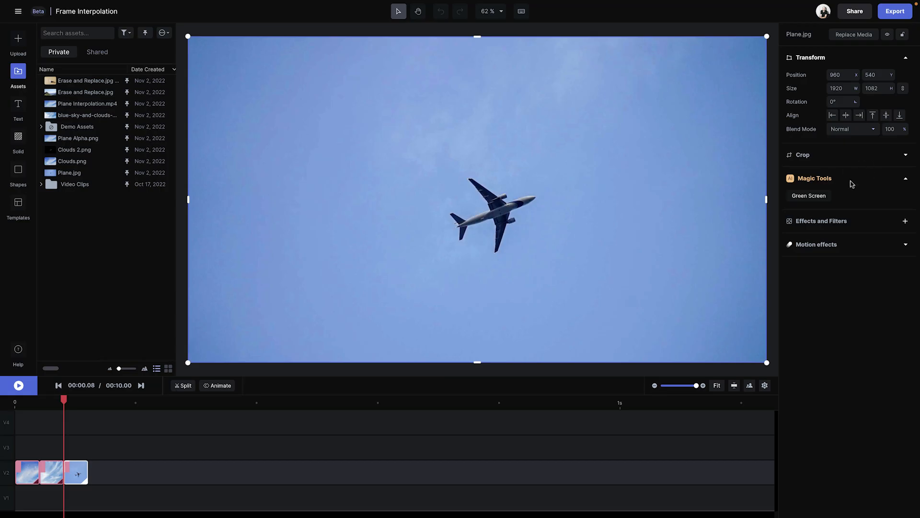
{"action": "left_click", "coordinate": [808, 196]}
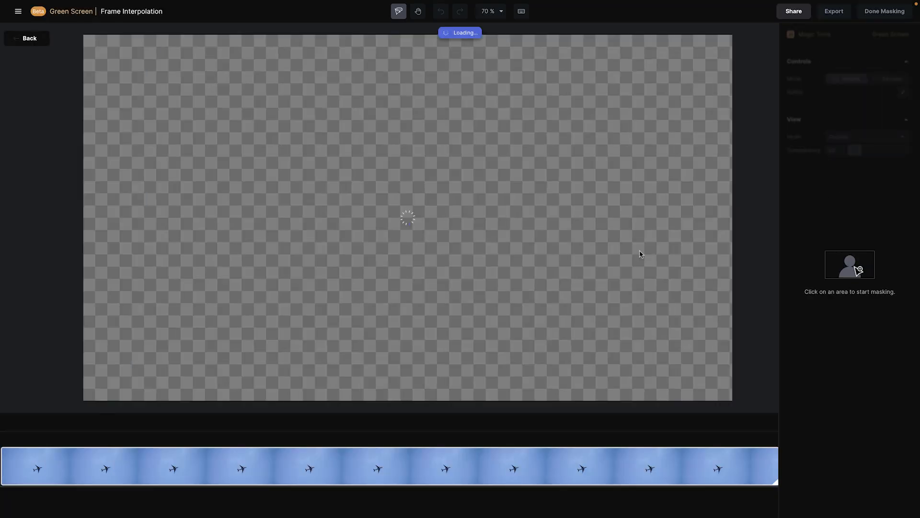
{"action": "left_click", "coordinate": [423, 232]}
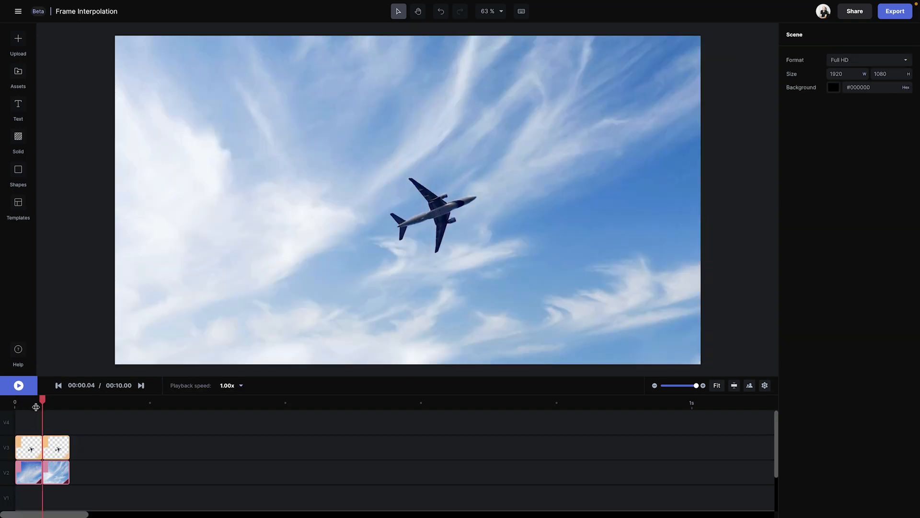
{"action": "mouse_move", "coordinate": [87, 422]}
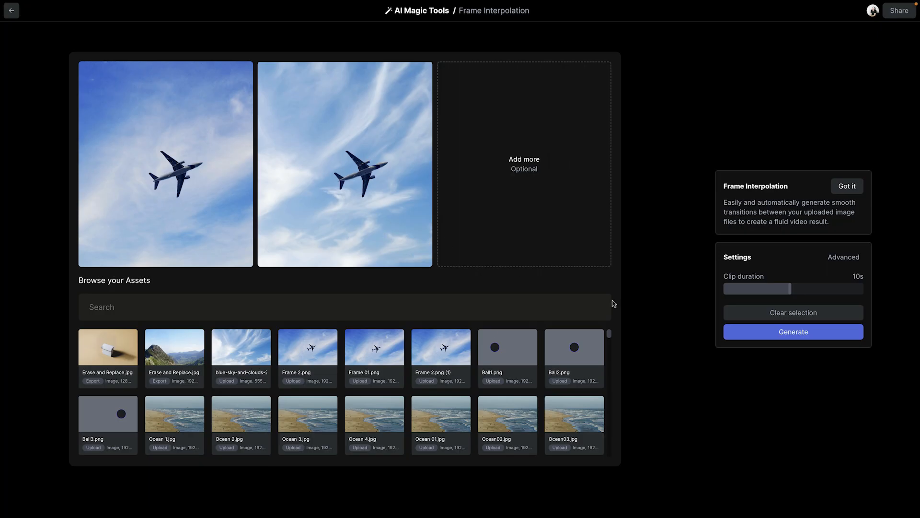
Step: Generate an interpolated video from the two plane-over-clouds frames
{"action": "left_click", "coordinate": [793, 330]}
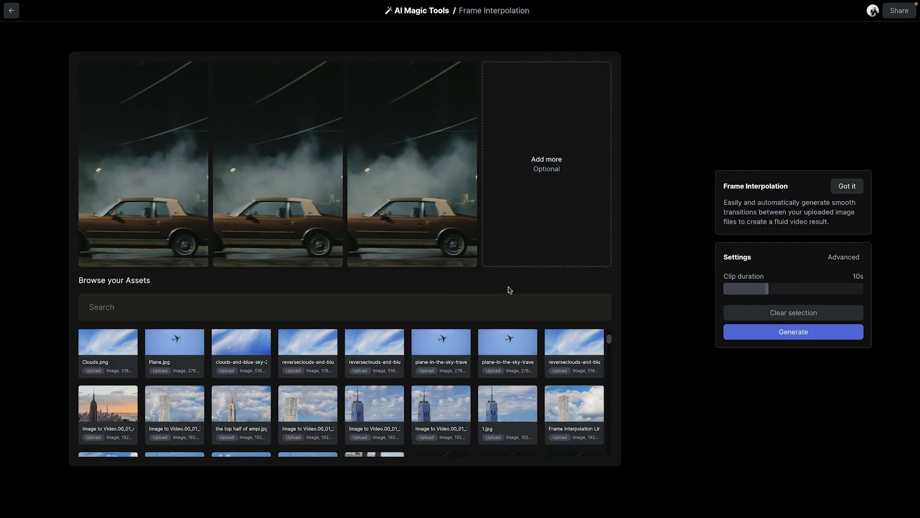
Step: Generate the video from the three brown-car-in-smoke photos and export it
{"action": "left_click", "coordinate": [792, 330]}
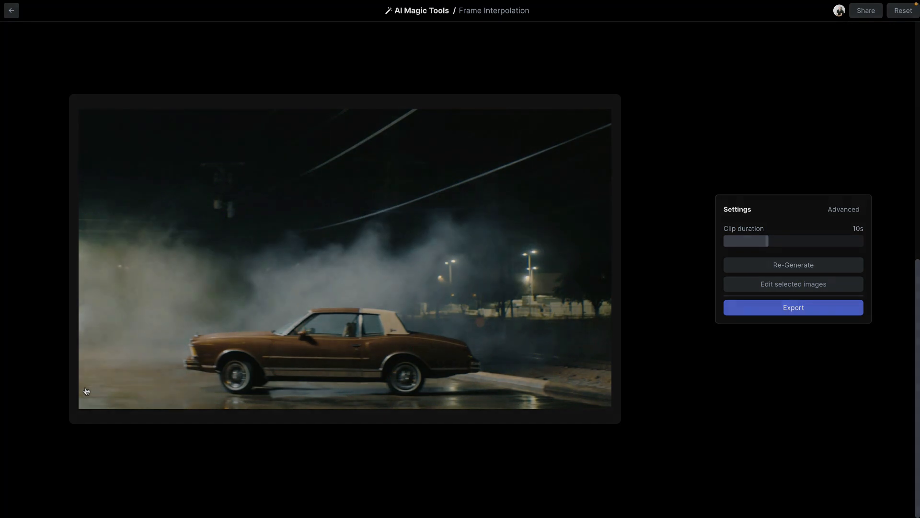
{"action": "left_click", "coordinate": [793, 307]}
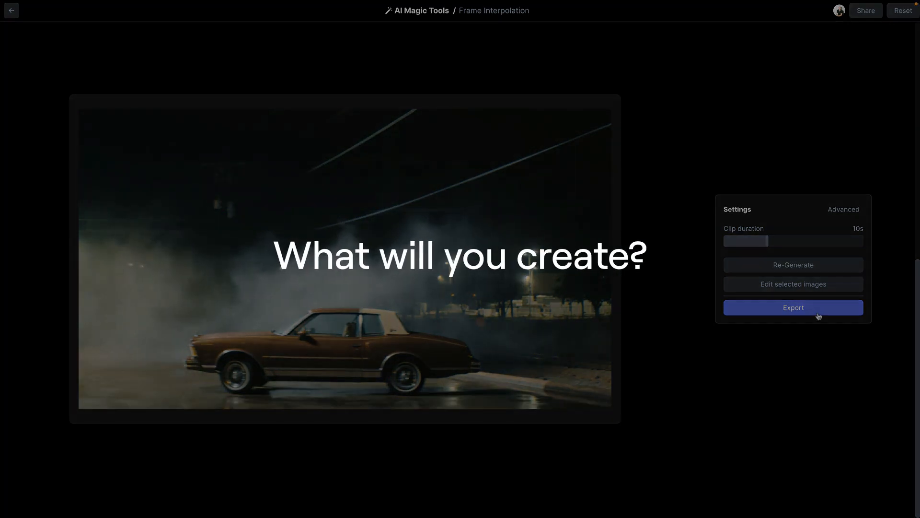